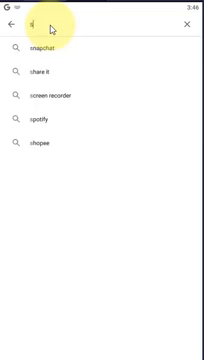
Step: Search Play Store for "odk" and launch ODK Collect to its Main Menu
text(odk collect)
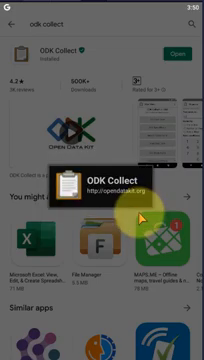
mouse_move(128, 204)
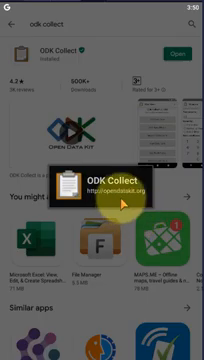
click(102, 176)
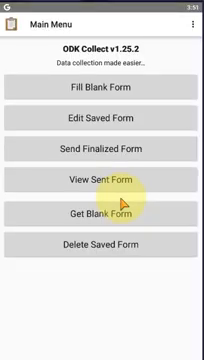